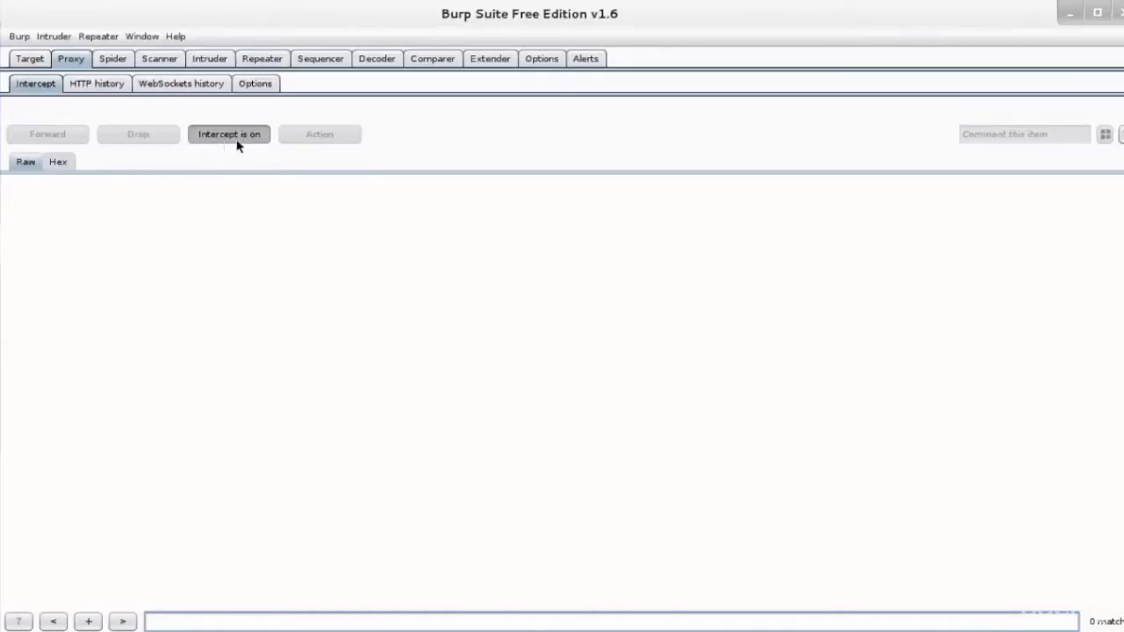
pyautogui.moveTo(171, 116)
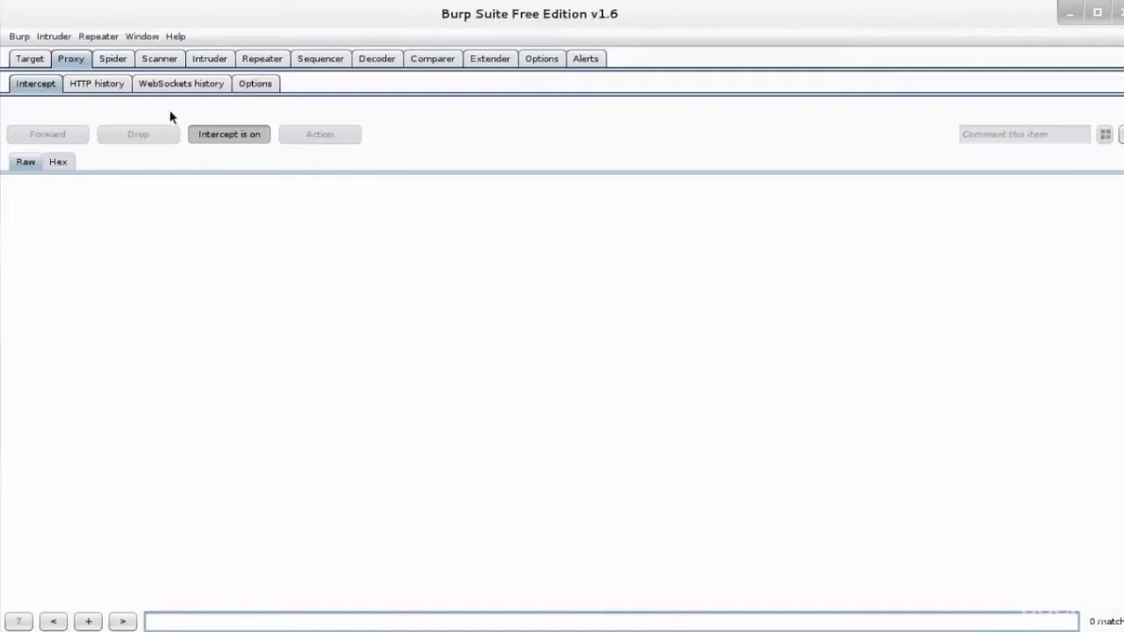
# Show Proxy Options and select the *:8080 proxy listener
pyautogui.click(255, 84)
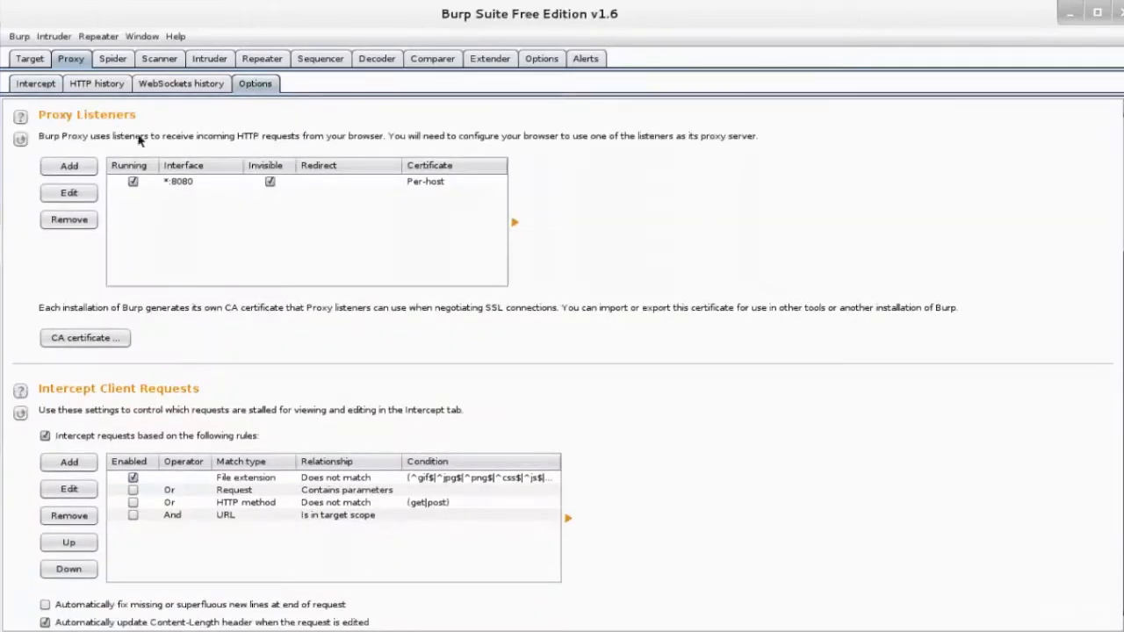
pyautogui.click(180, 182)
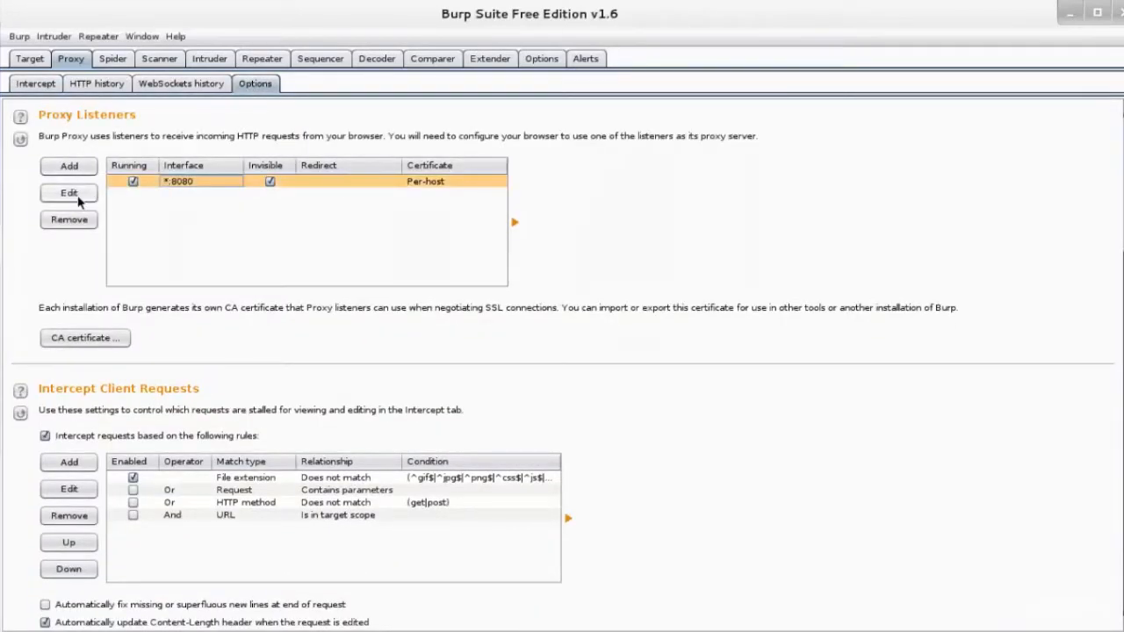
pyautogui.click(68, 193)
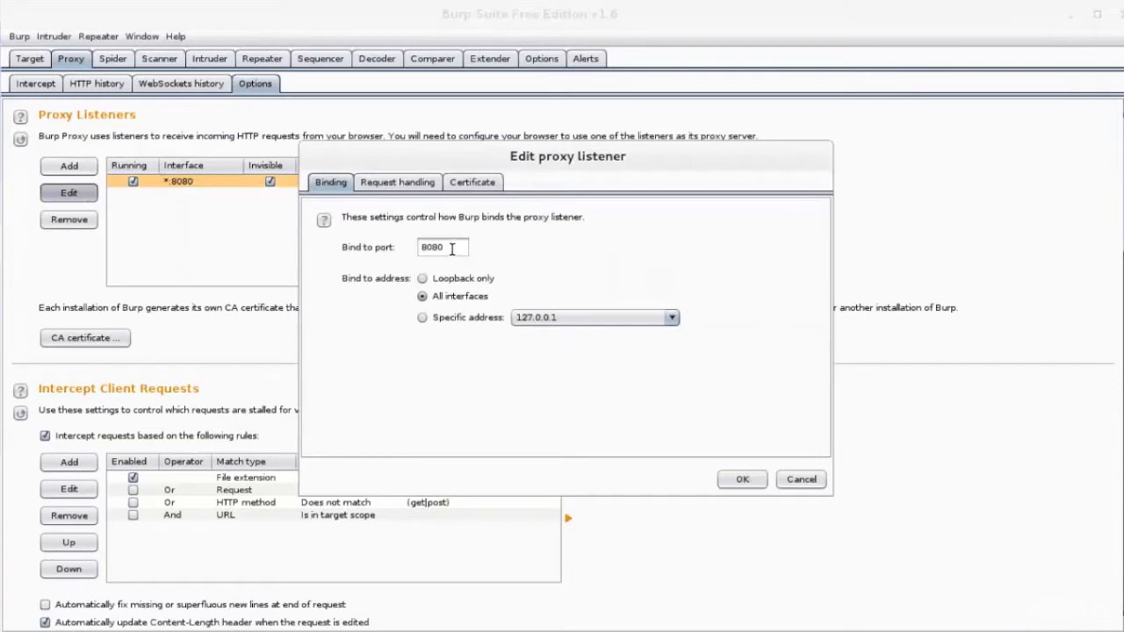
pyautogui.moveTo(453, 248)
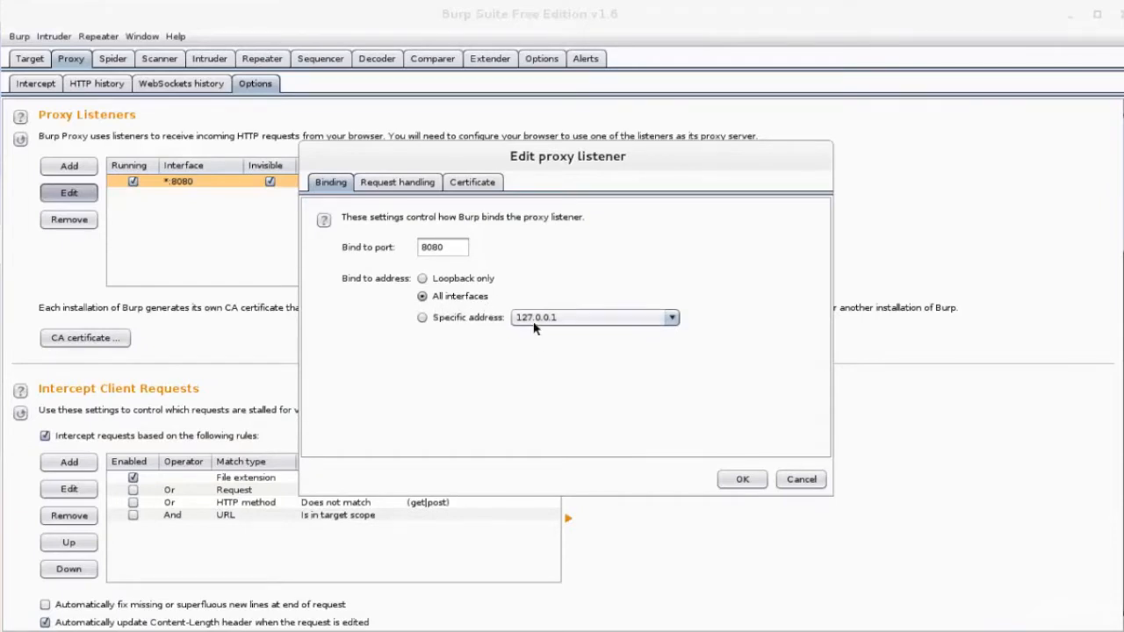
pyautogui.moveTo(578, 328)
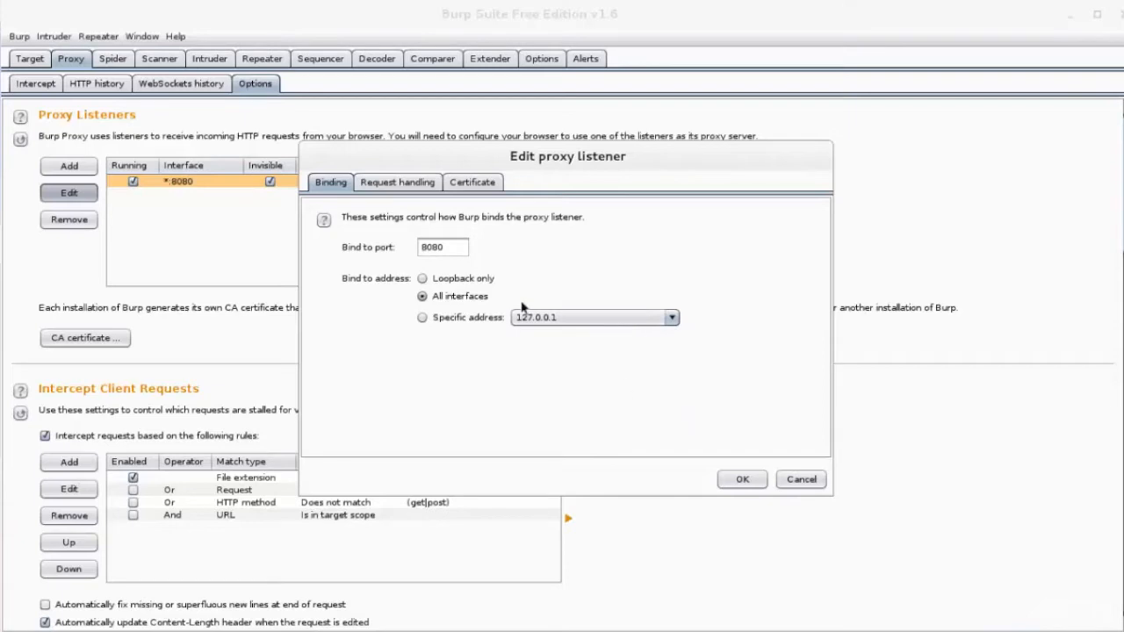
pyautogui.click(397, 182)
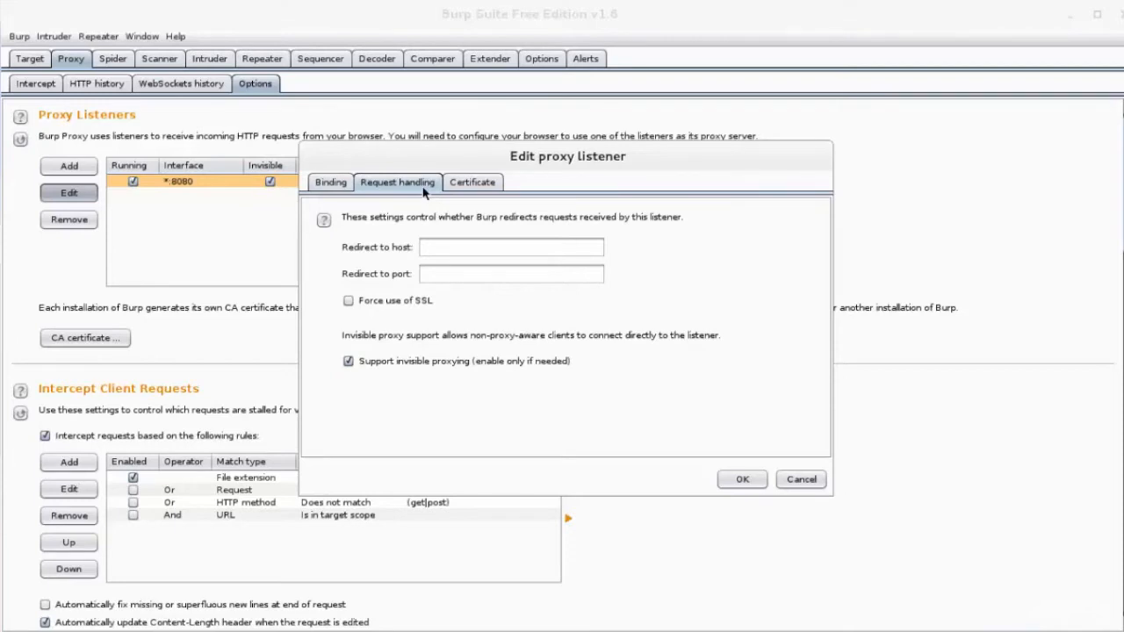
pyautogui.moveTo(476, 227)
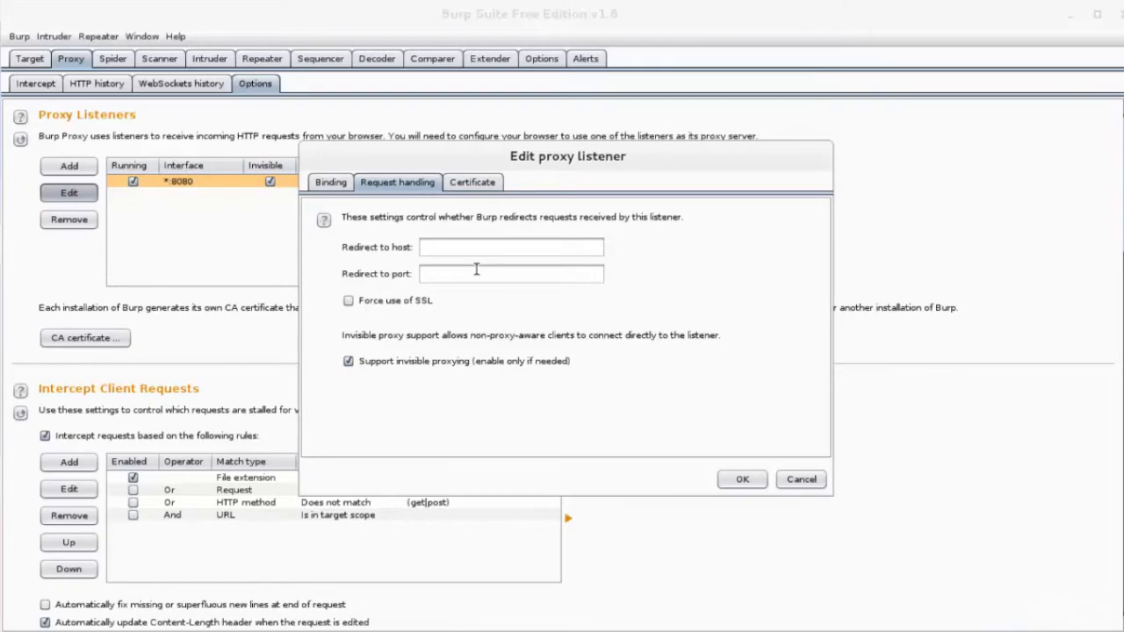
pyautogui.click(742, 479)
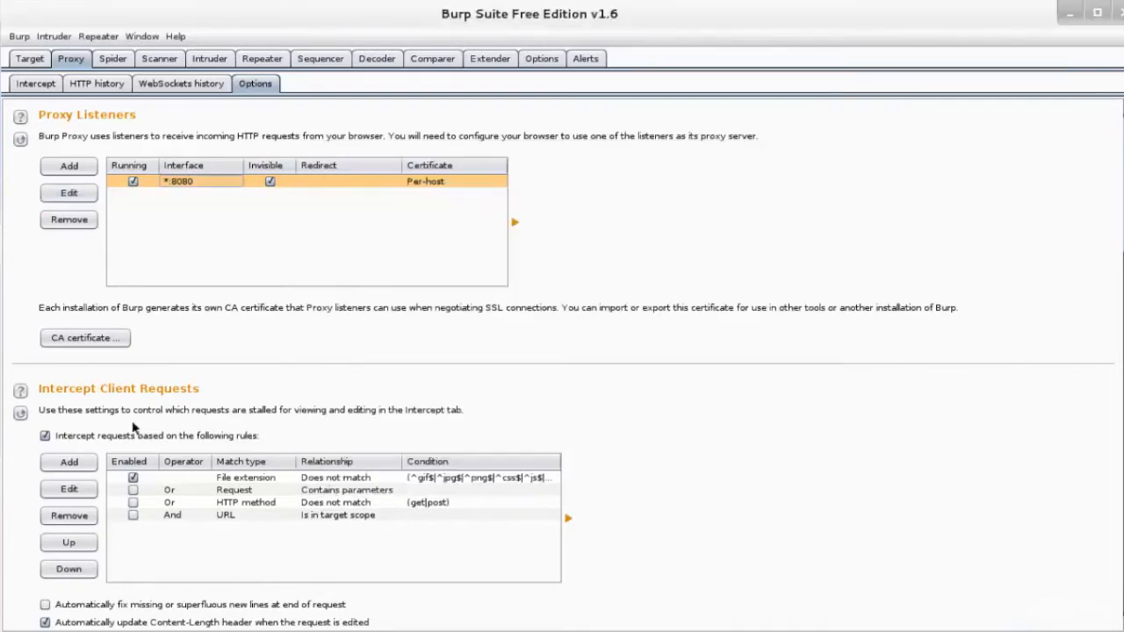
pyautogui.moveTo(133, 431)
pyautogui.write('en')
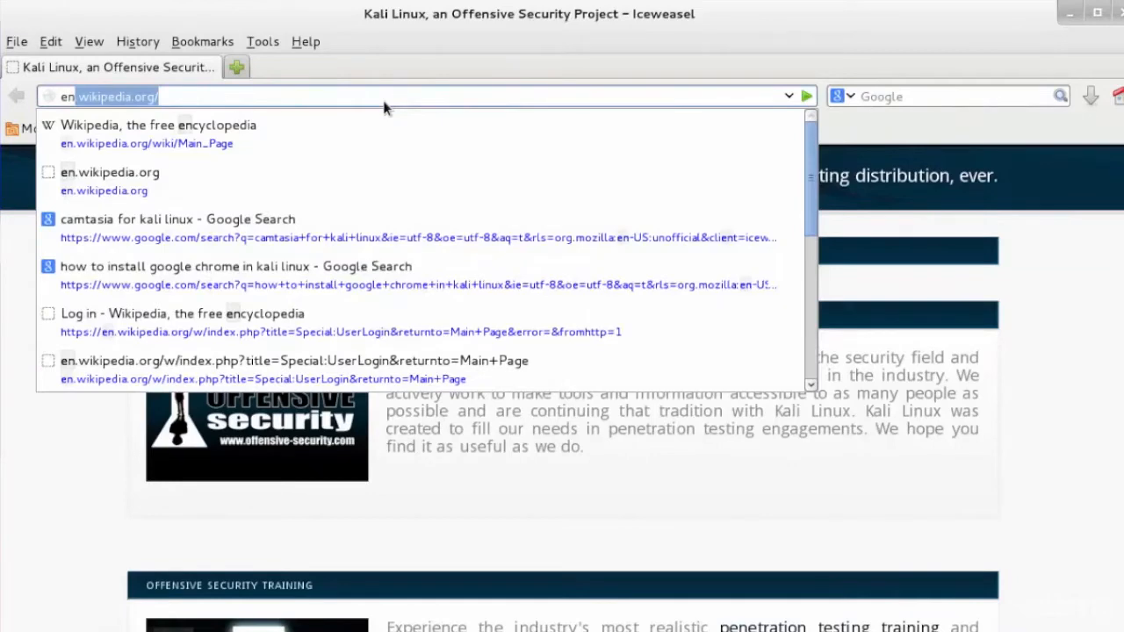
pyautogui.moveTo(268, 53)
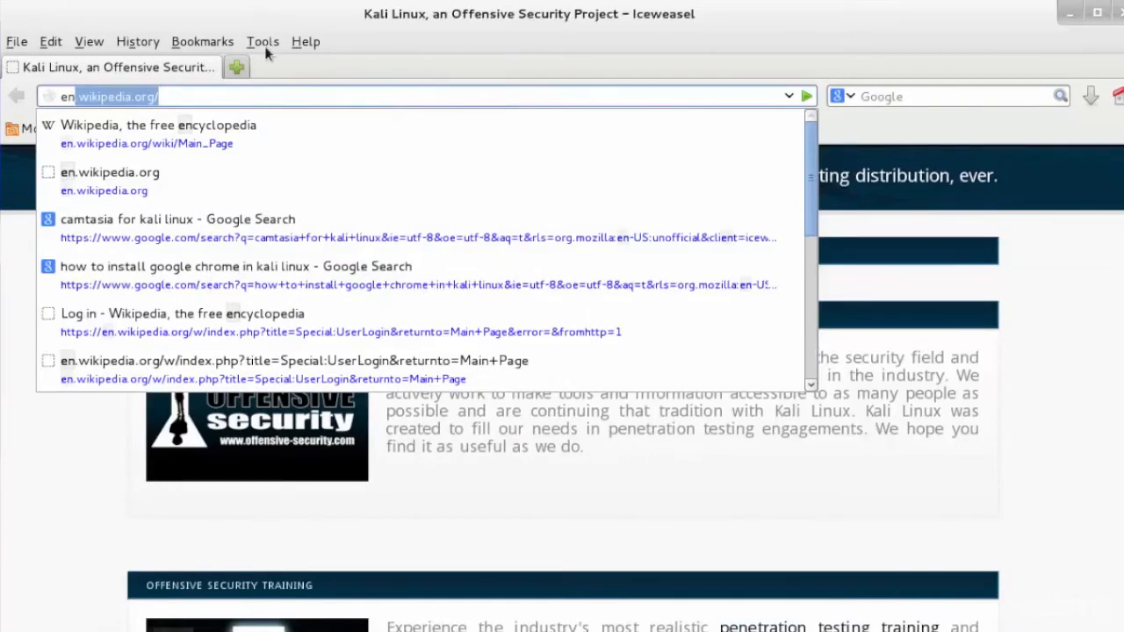
pyautogui.click(50, 42)
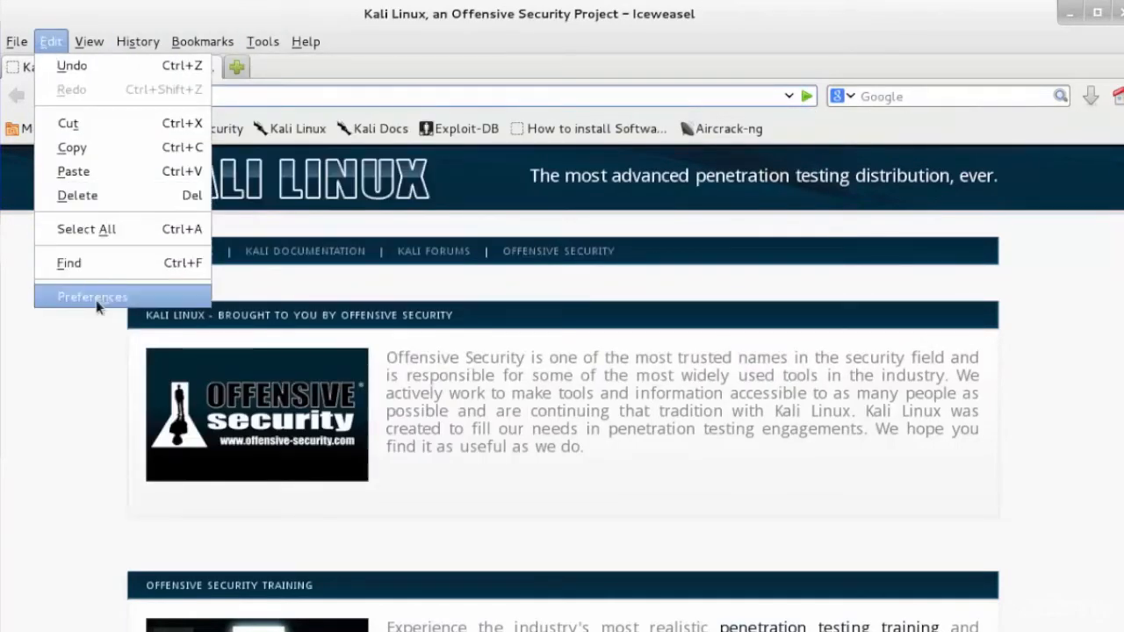
pyautogui.click(92, 296)
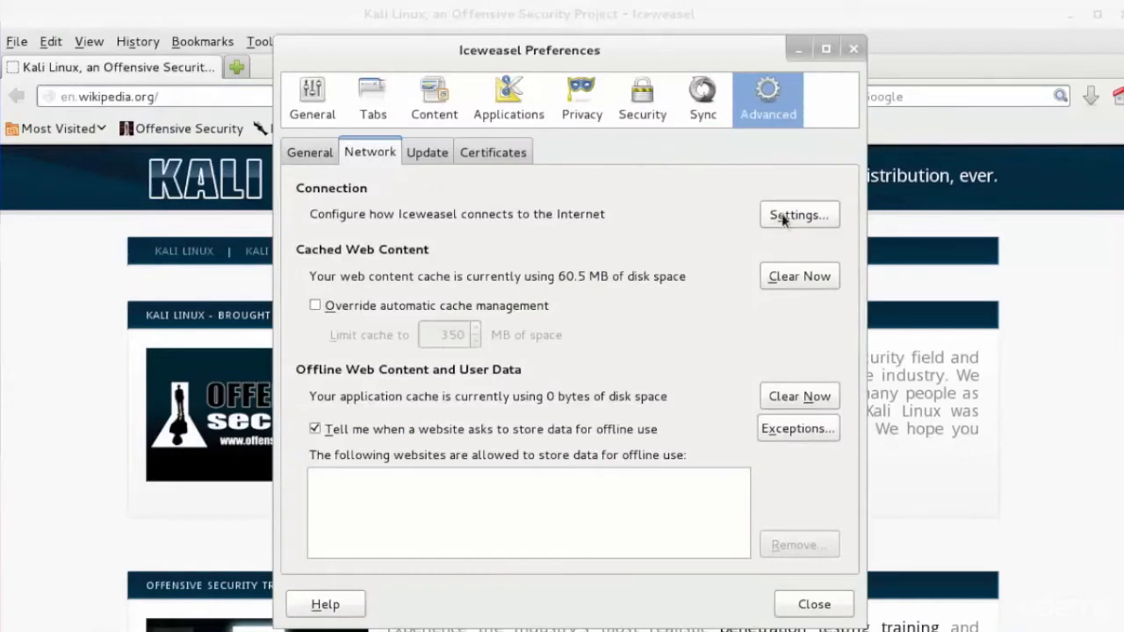
pyautogui.click(798, 214)
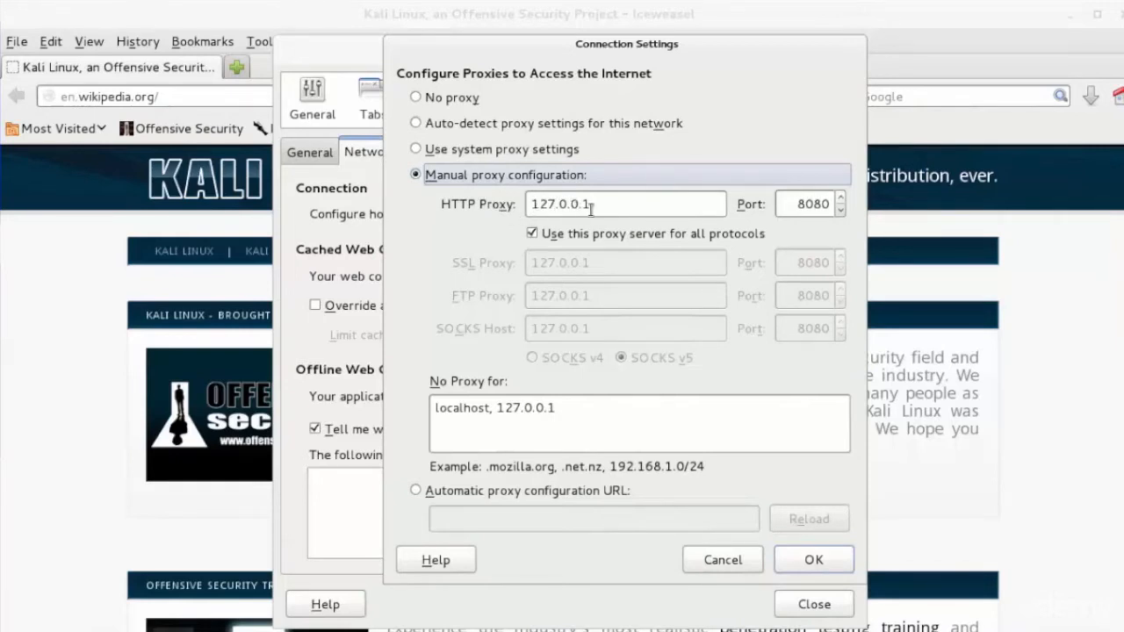
pyautogui.moveTo(797, 204)
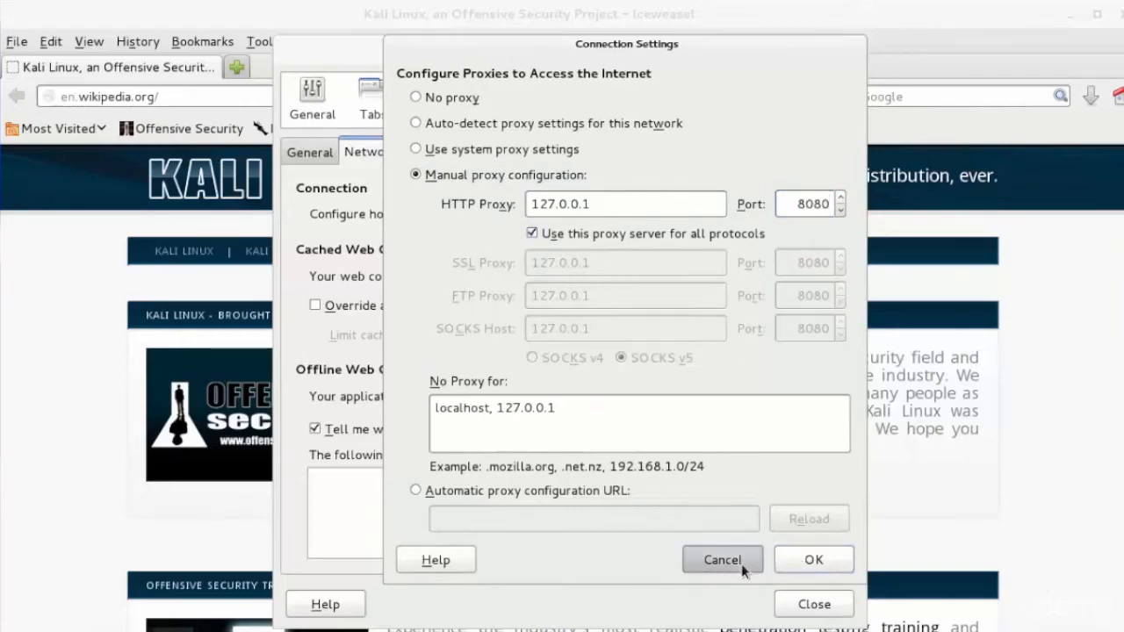
pyautogui.click(721, 559)
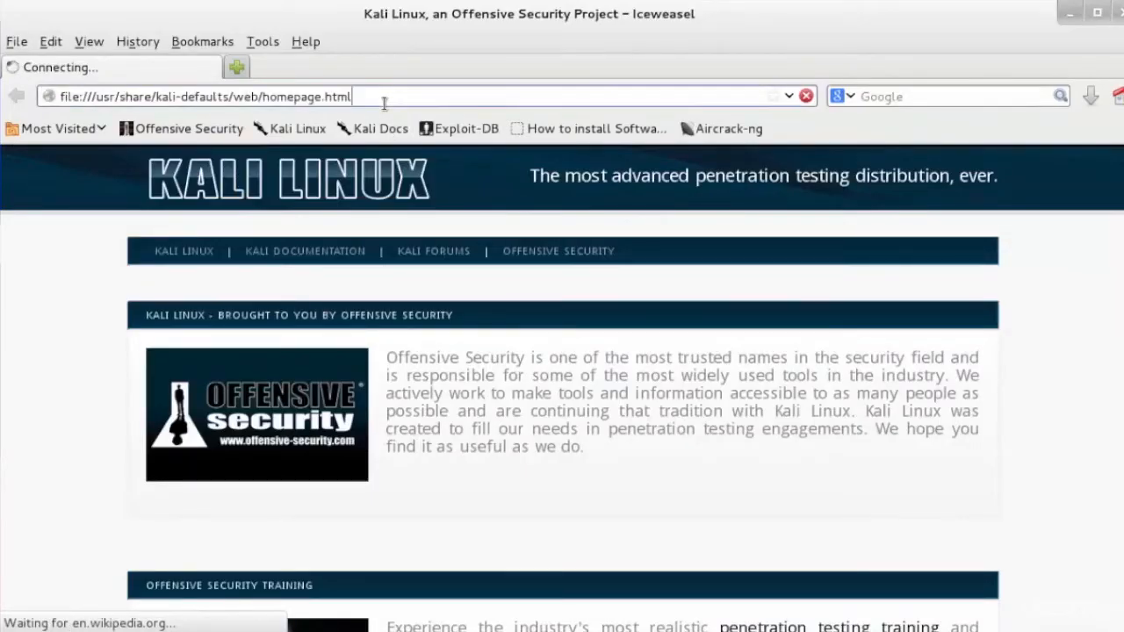
pyautogui.moveTo(776, 85)
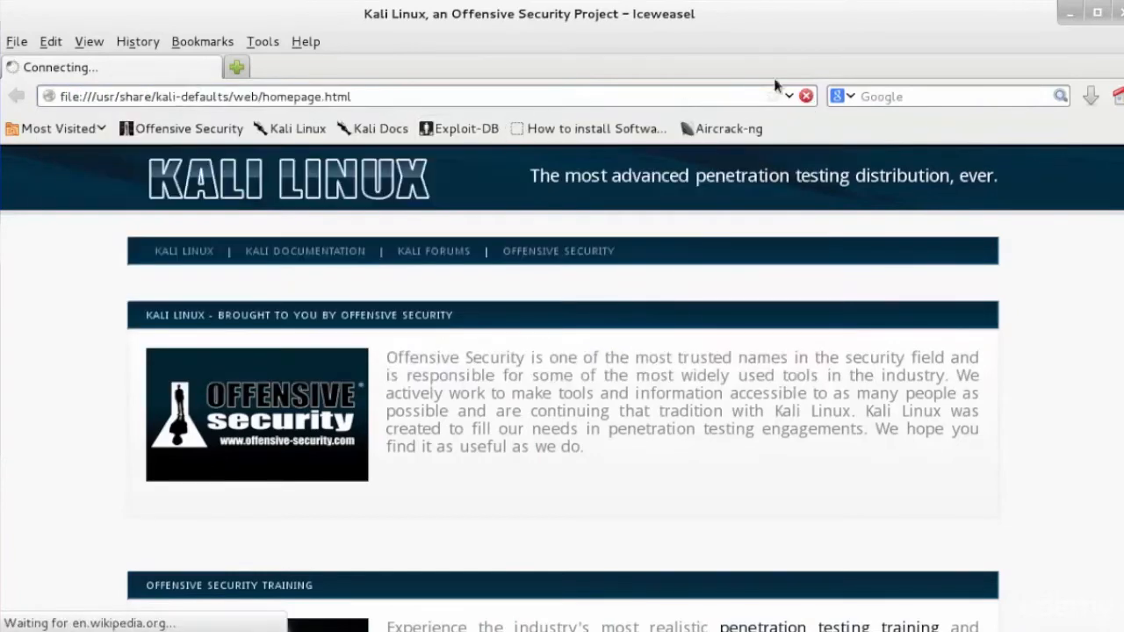
pyautogui.moveTo(235, 67)
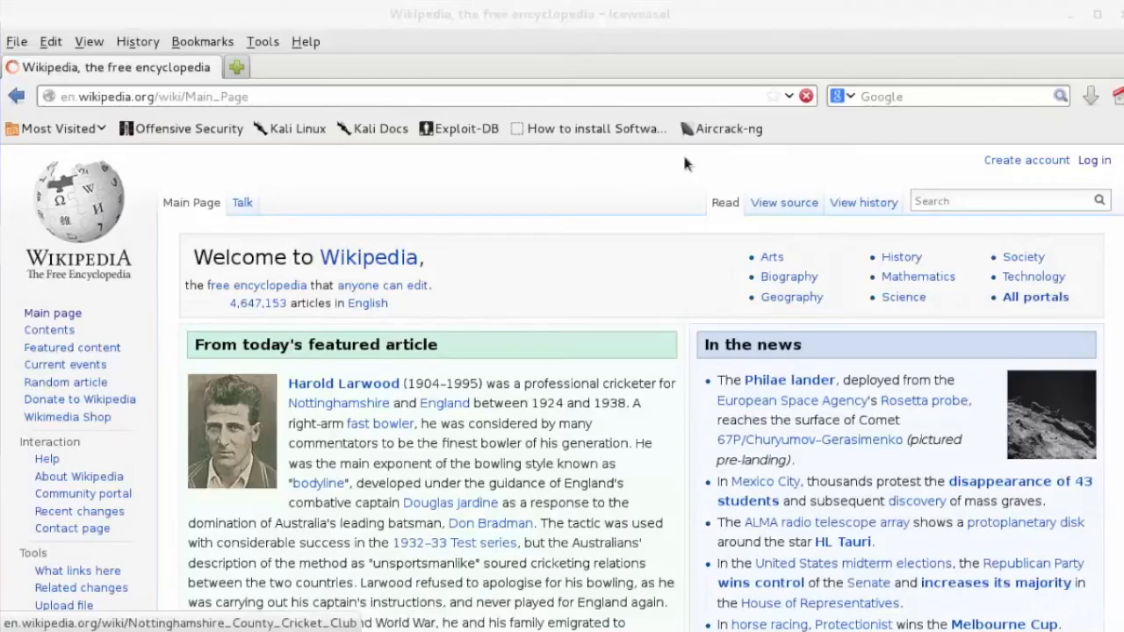
# Open Wikipedia's login page and permanently add a certificate exception for en.wikipedia.org
pyautogui.click(1096, 160)
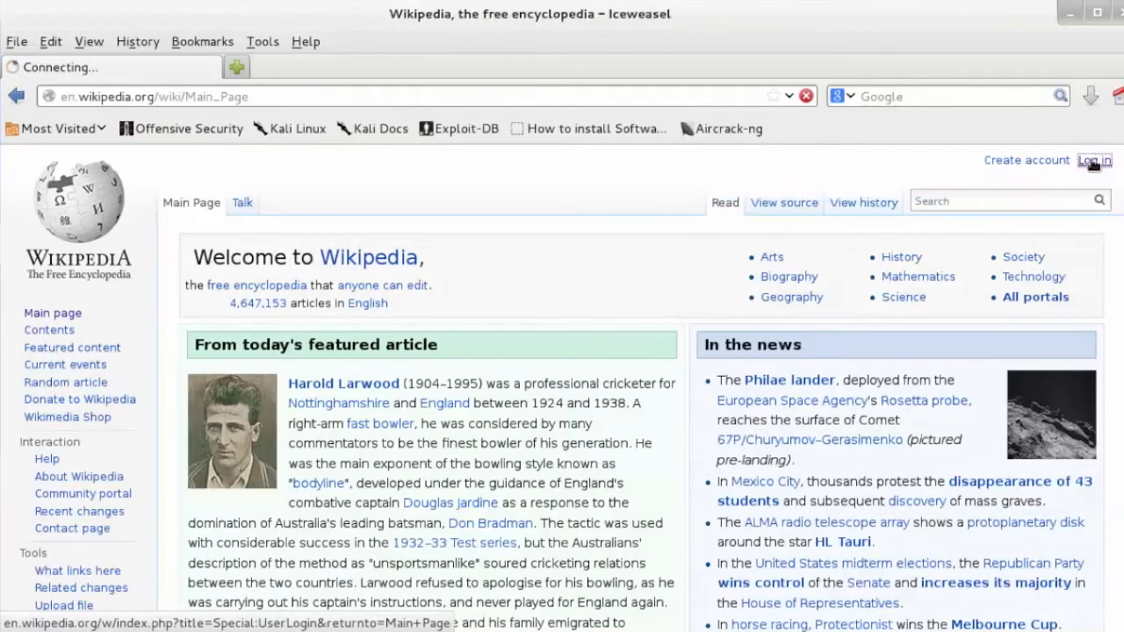
pyautogui.click(1093, 160)
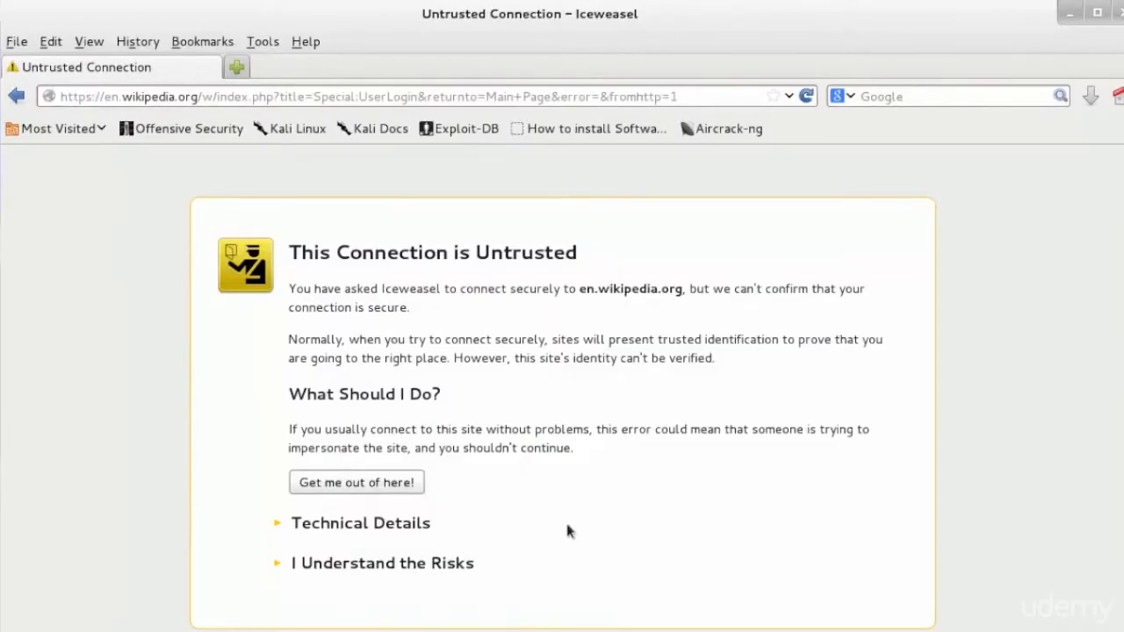
pyautogui.click(383, 562)
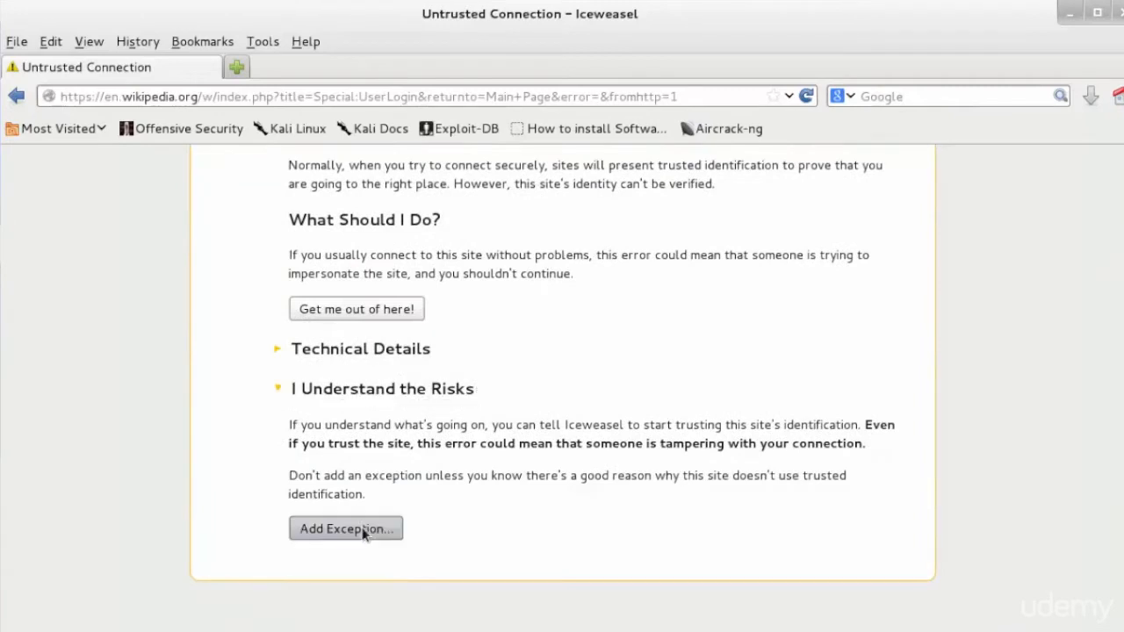
pyautogui.click(346, 529)
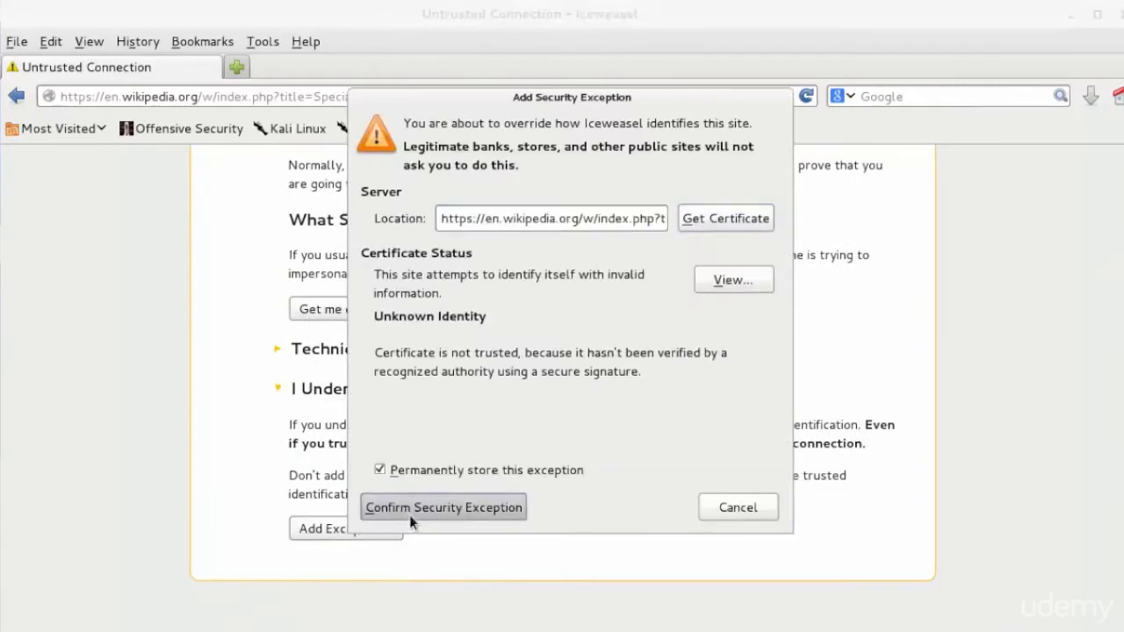
pyautogui.click(443, 506)
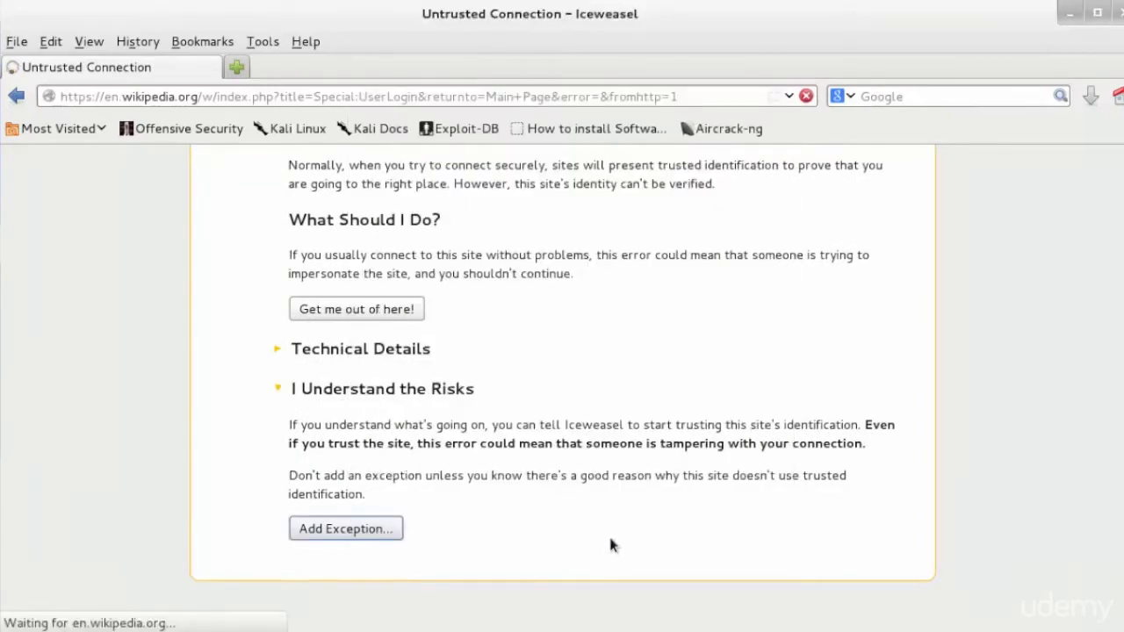
pyautogui.moveTo(528, 376)
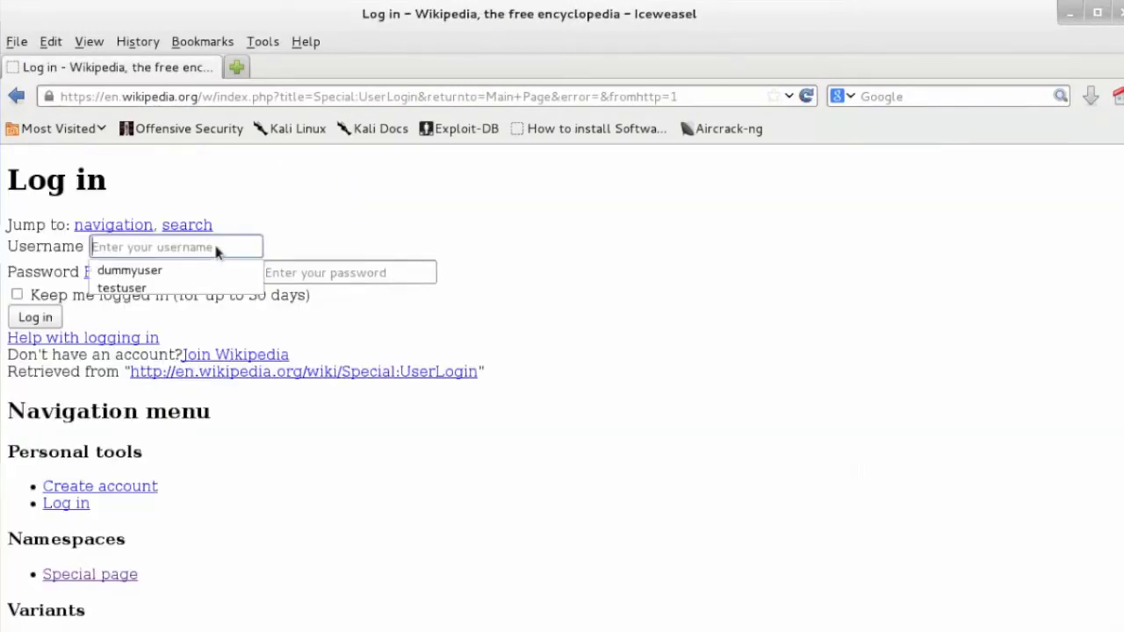
# Enter the username 'testuser' into the Wikipedia login form
pyautogui.write('testu')
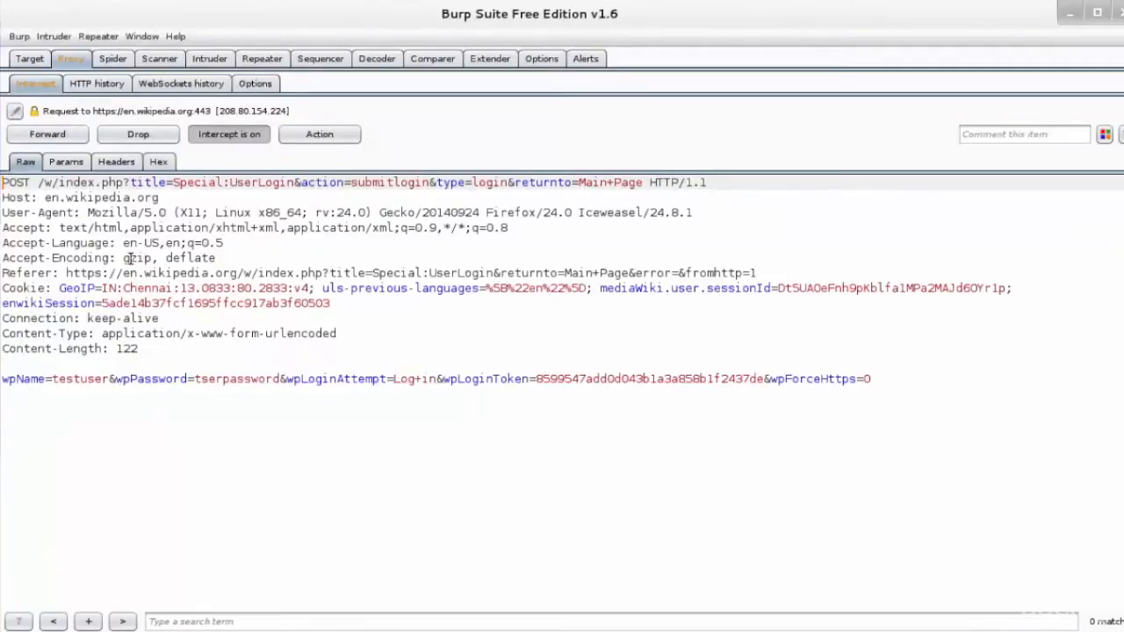
# Highlight the captured wpName value 'testuser' in the intercepted POST body
pyautogui.doubleClick(79, 379)
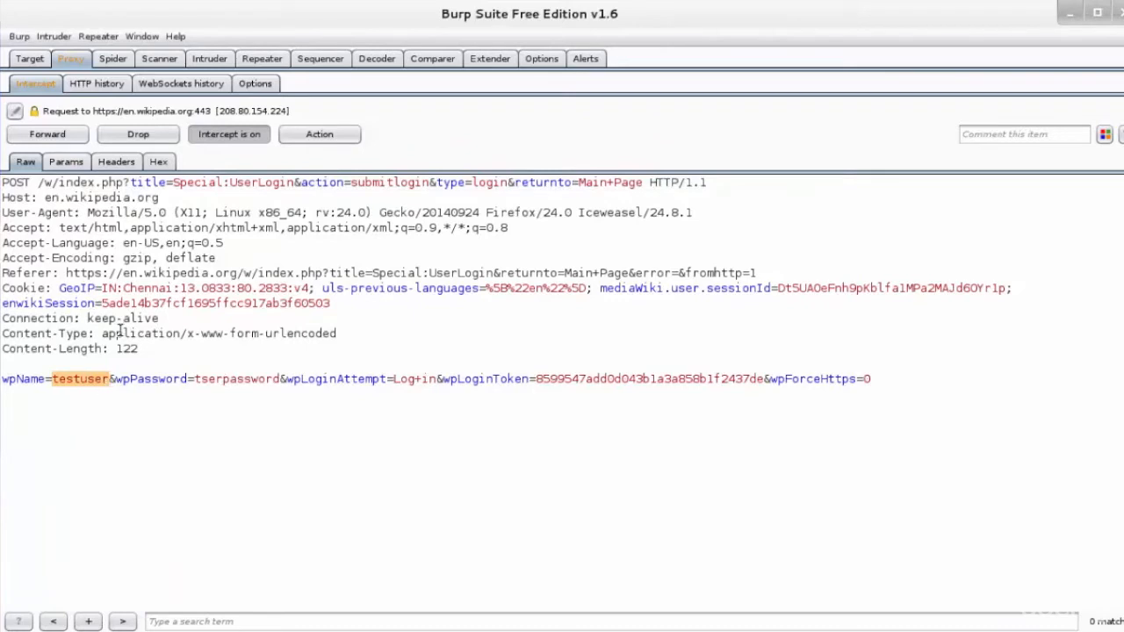
pyautogui.moveTo(104, 387)
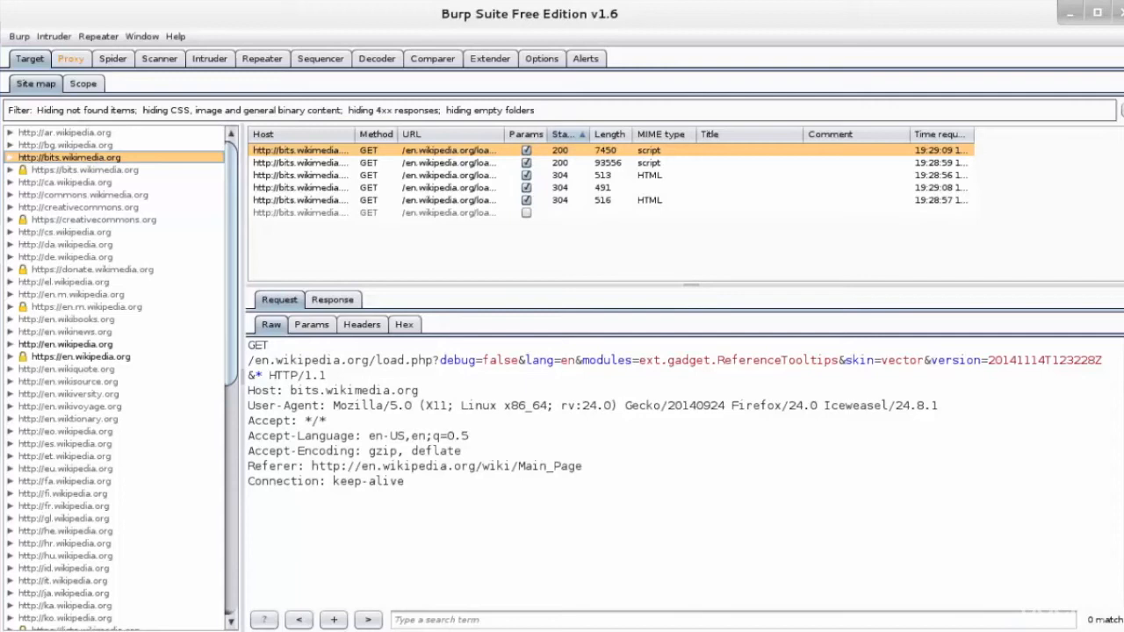
pyautogui.moveTo(474, 216)
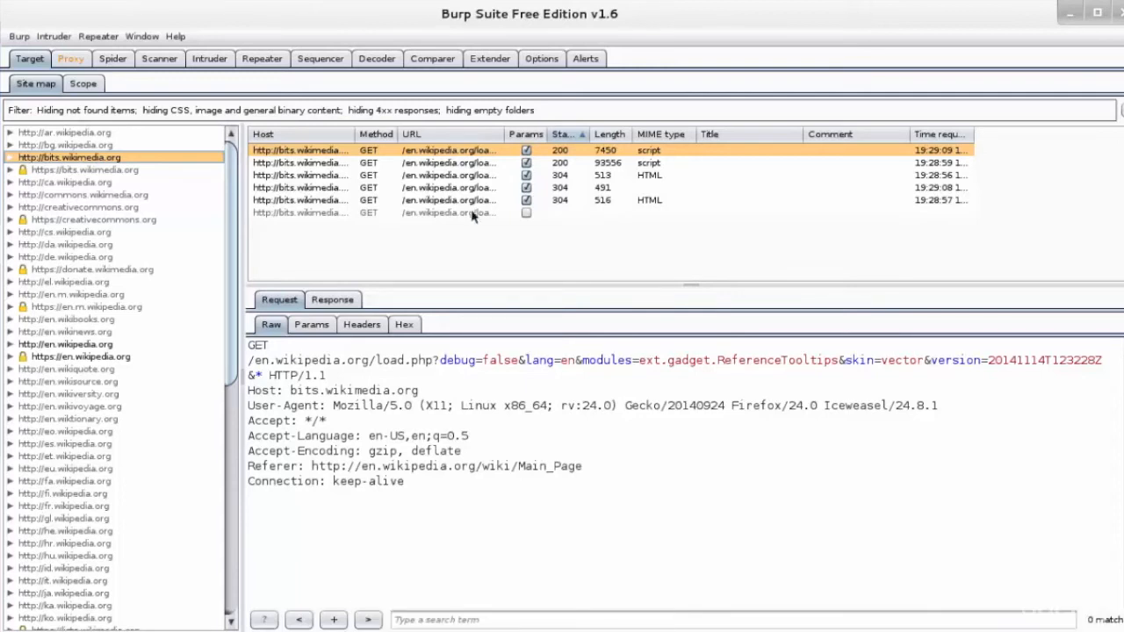